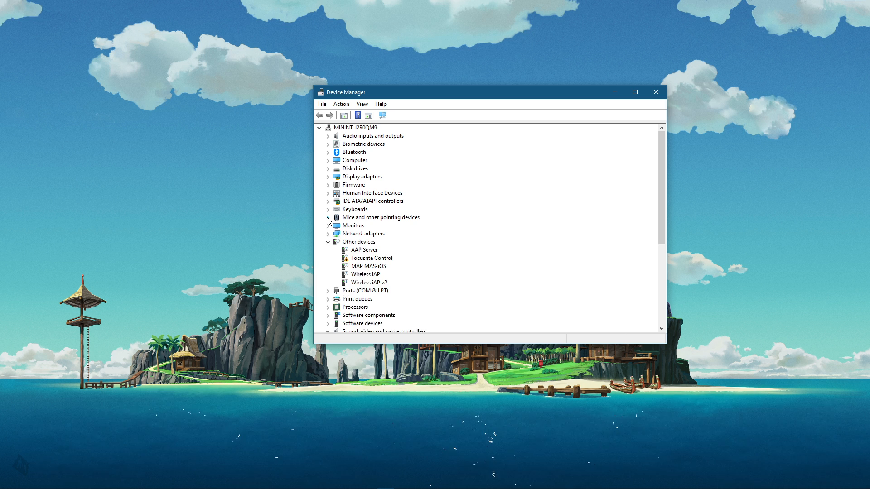
# Update the HID-compliant mouse driver by searching automatically for drivers
pyautogui.click(328, 218)
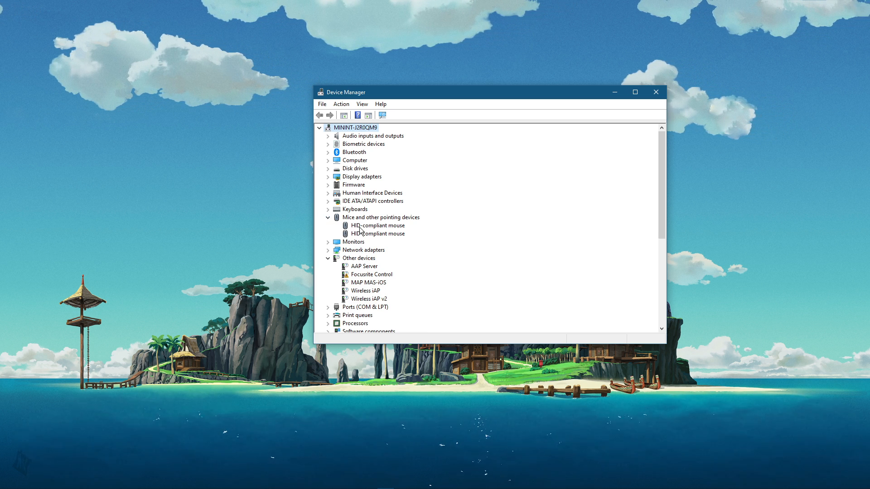
pyautogui.rightClick(378, 225)
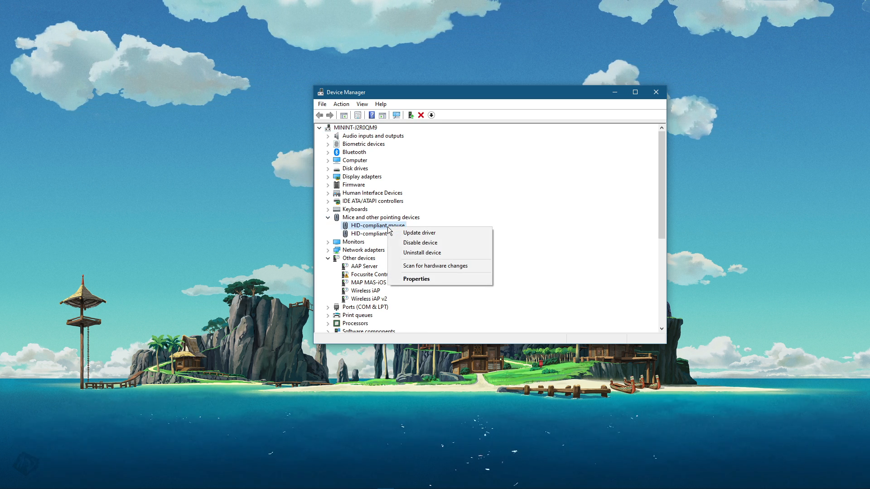
pyautogui.click(419, 233)
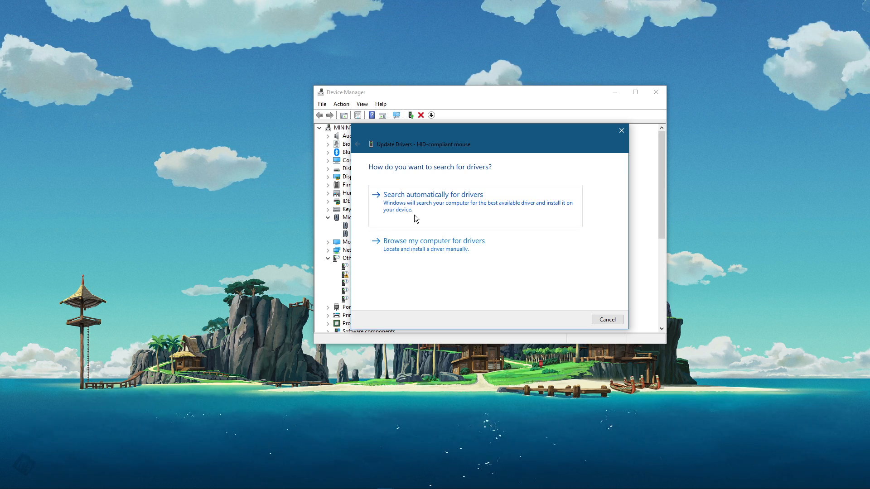
pyautogui.moveTo(571, 309)
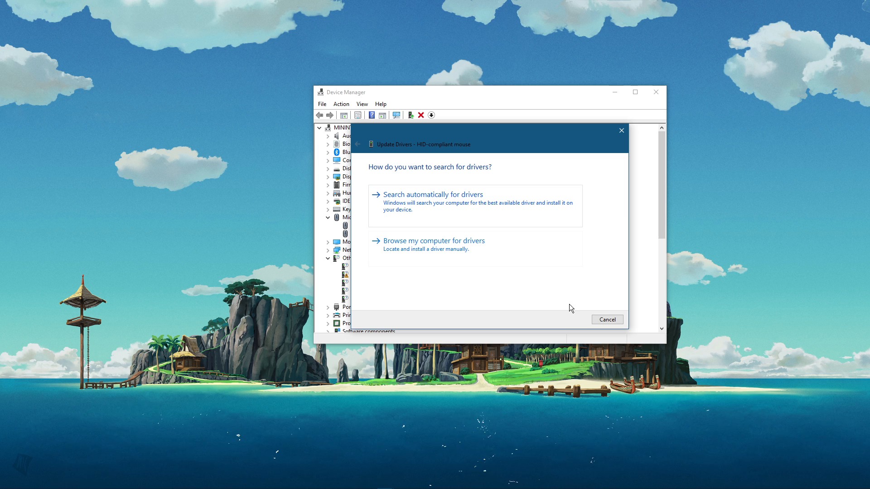
pyautogui.click(608, 320)
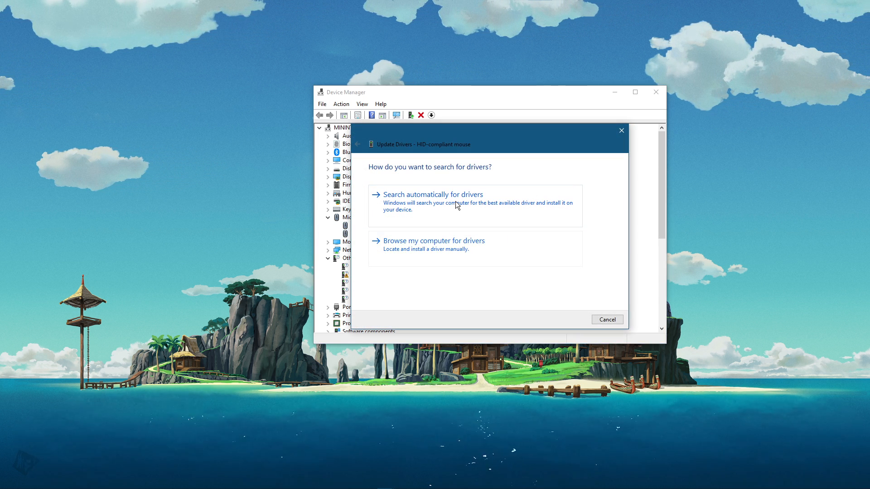
pyautogui.click(606, 320)
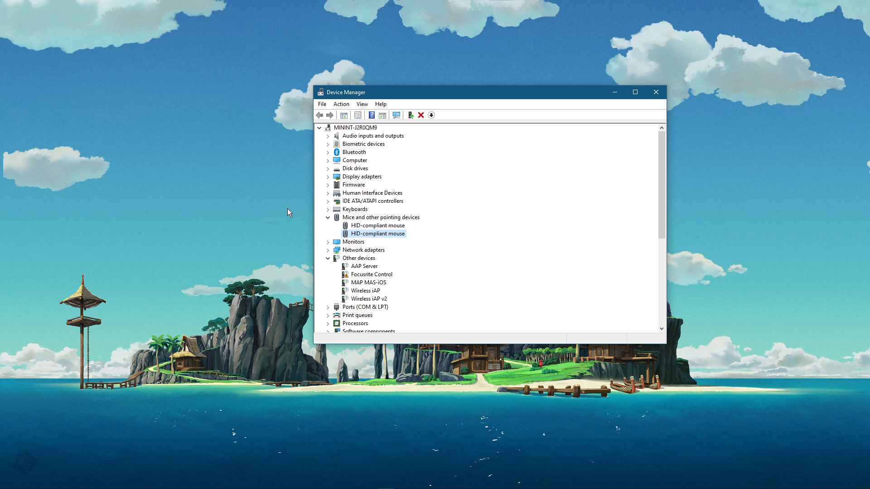
pyautogui.click(328, 168)
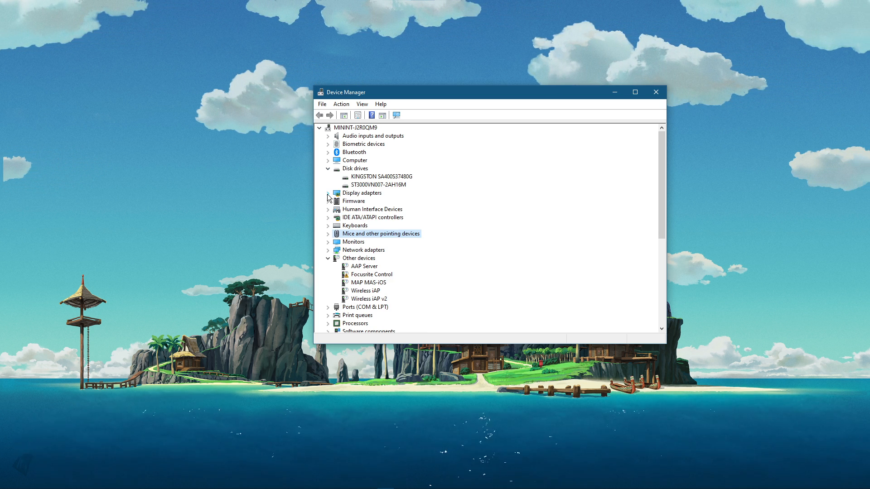
# Review Game Ready Driver 465.89 on the Drivers page, then open GeForce Experience settings
pyautogui.click(329, 192)
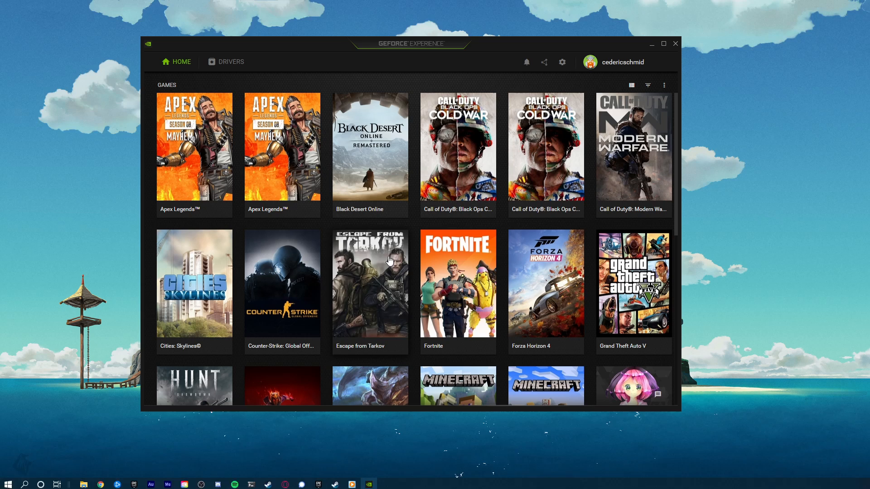
pyautogui.click(230, 62)
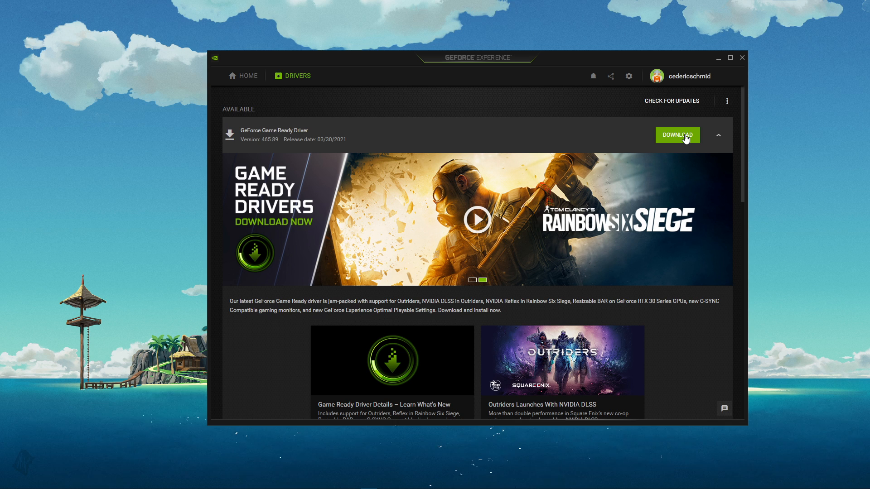
pyautogui.moveTo(701, 97)
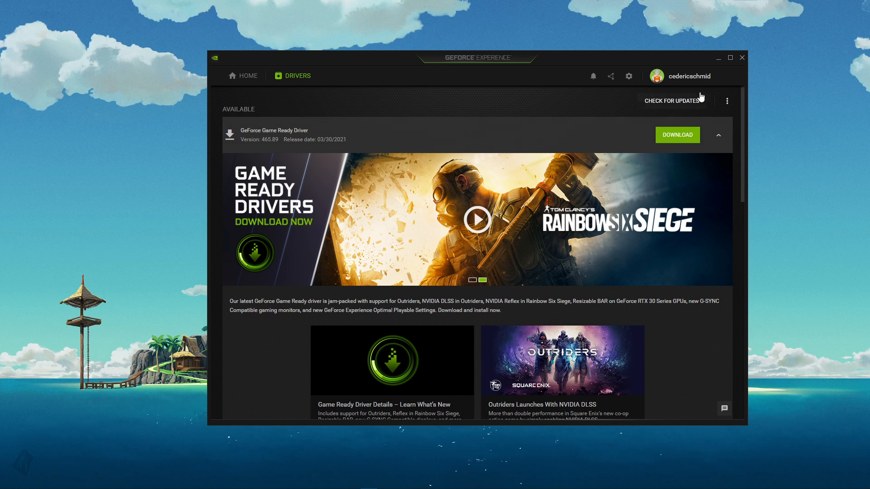
pyautogui.click(629, 76)
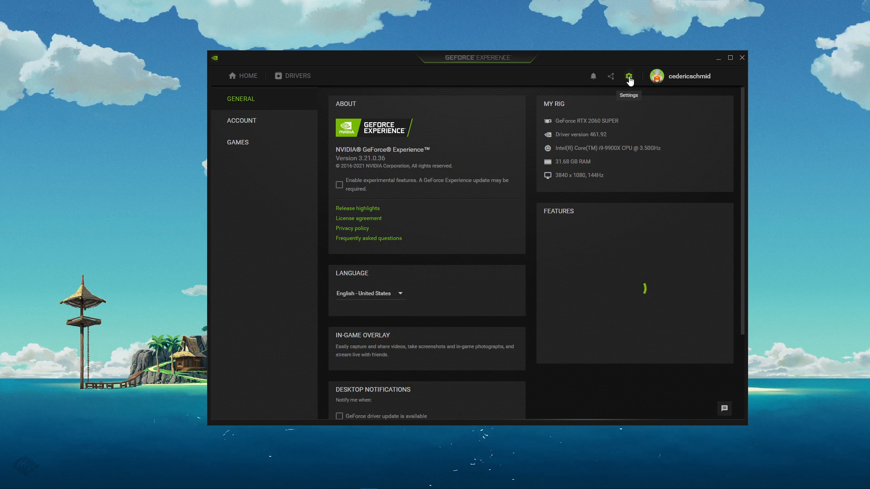
# Switch the IN-GAME OVERLAY toggle on in GeForce Experience General settings
pyautogui.scroll(-3)
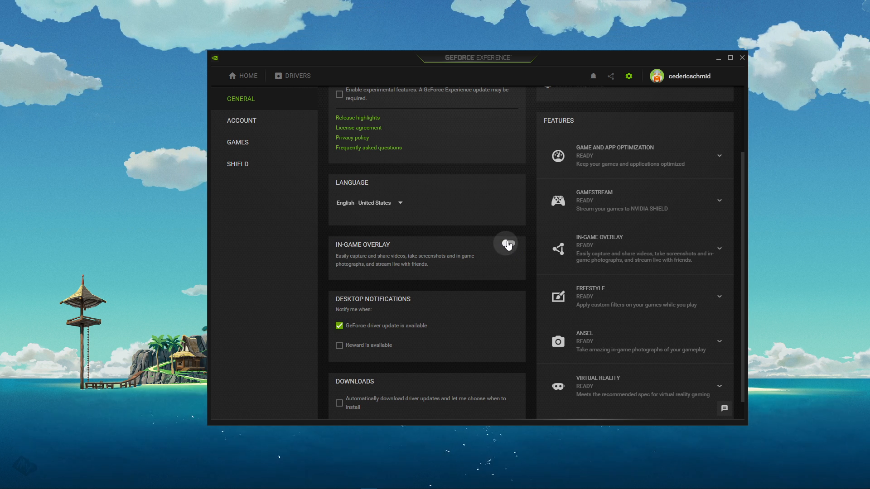
pyautogui.click(506, 245)
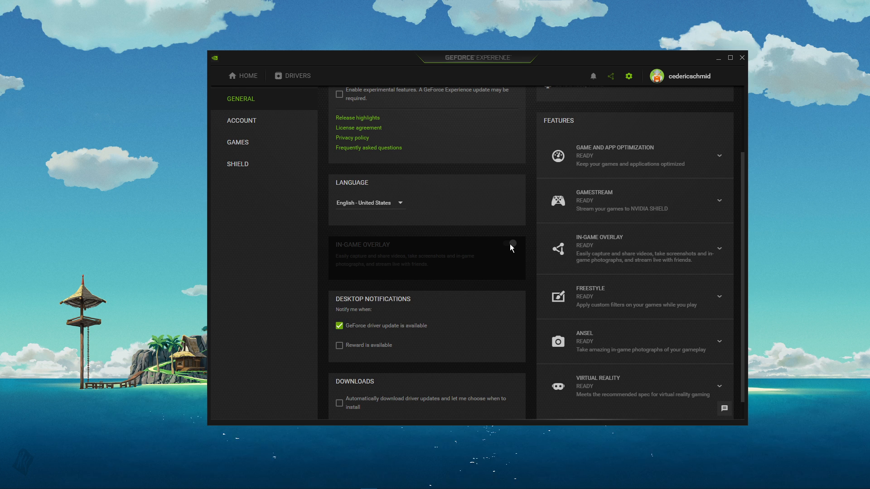
pyautogui.click(509, 244)
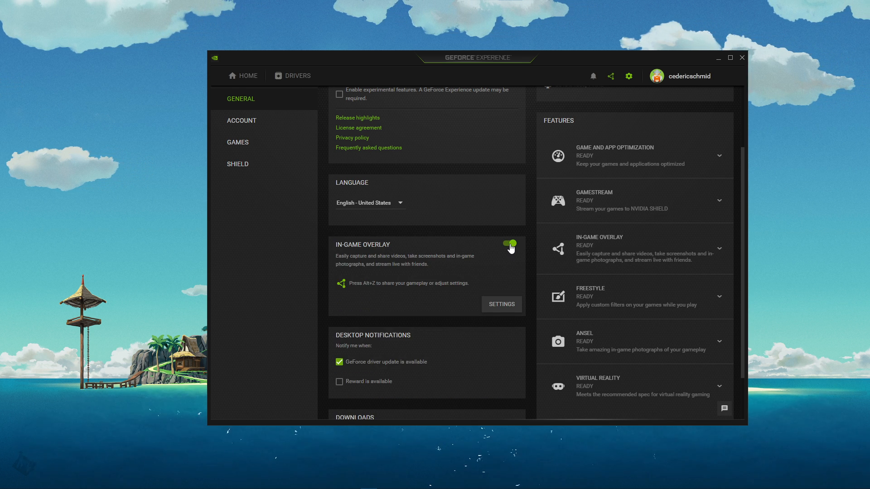
pyautogui.click(508, 244)
pyautogui.write('update')
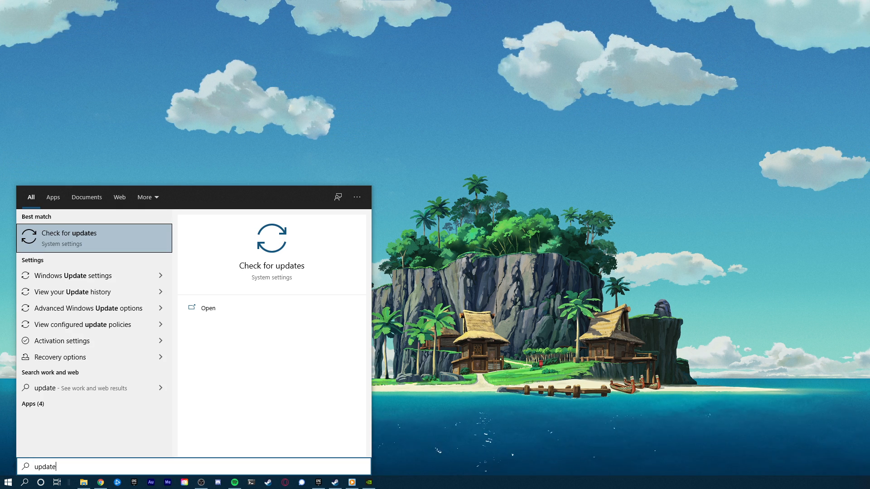
# Run Check for updates in Windows Update, then close Settings
pyautogui.click(69, 233)
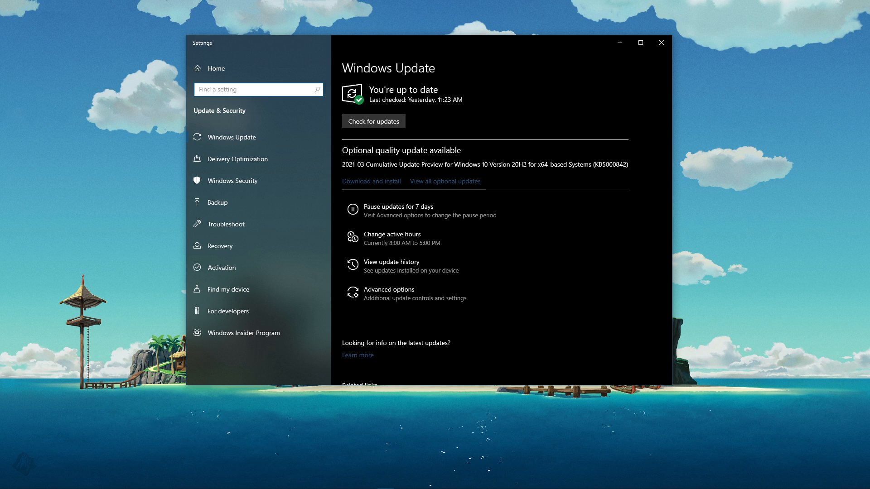
pyautogui.click(374, 121)
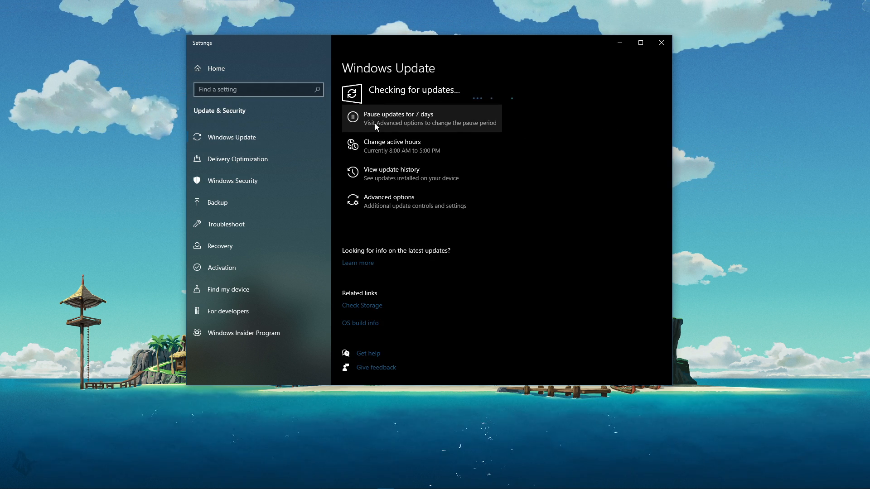
pyautogui.moveTo(564, 123)
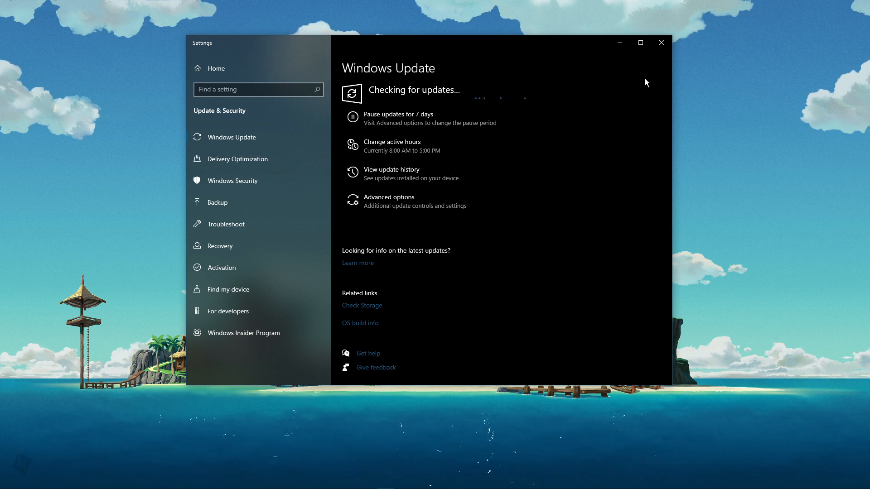
pyautogui.click(319, 481)
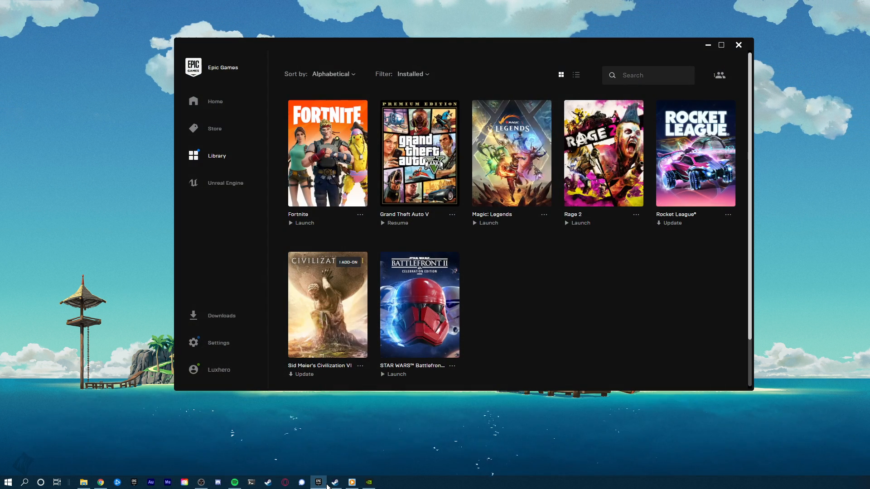
# Bring up Fortnite's options menu in the Epic Games library
pyautogui.click(359, 215)
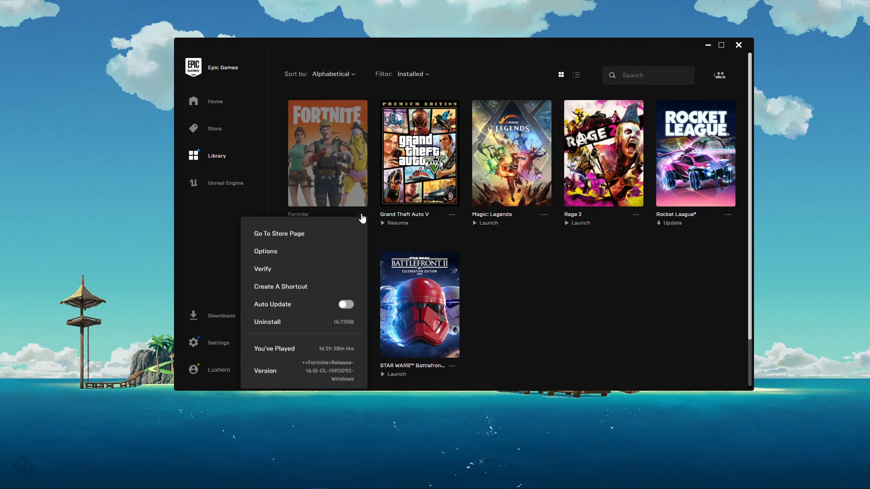
pyautogui.moveTo(263, 272)
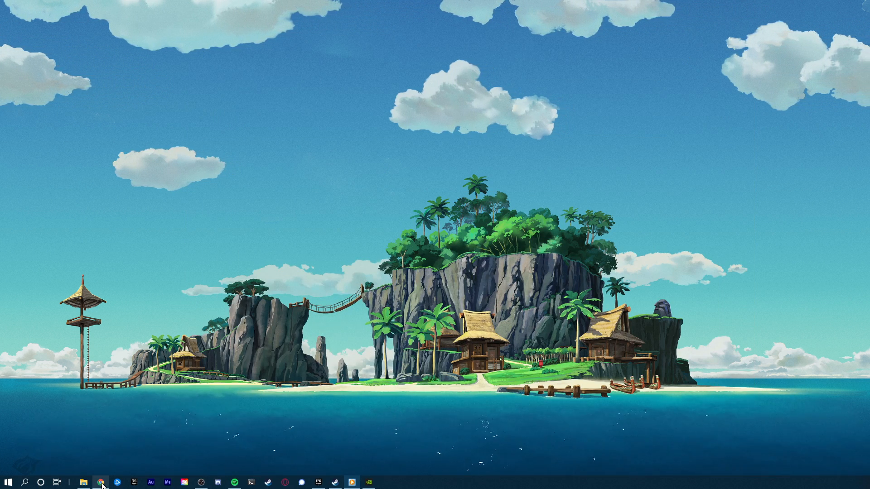
# Browse D:\Program Files\Fortnite to Win64 and right-click FortniteClient-Win64-Shipping
pyautogui.click(85, 484)
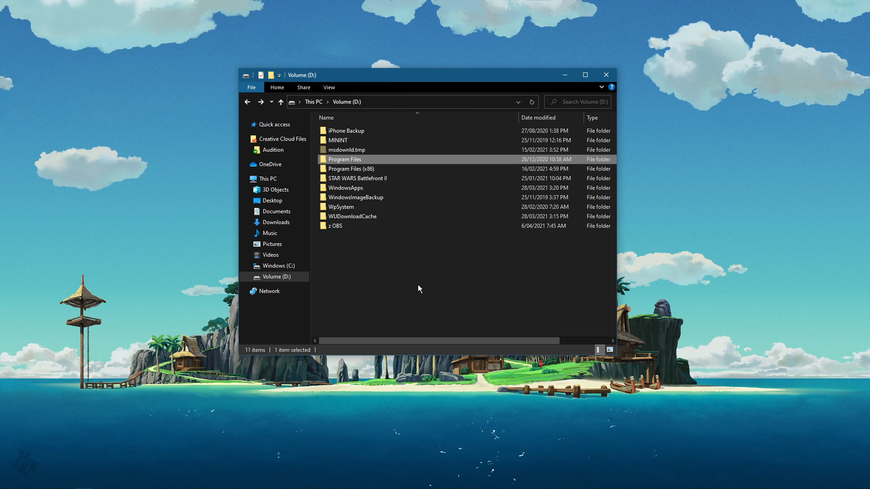
pyautogui.moveTo(382, 161)
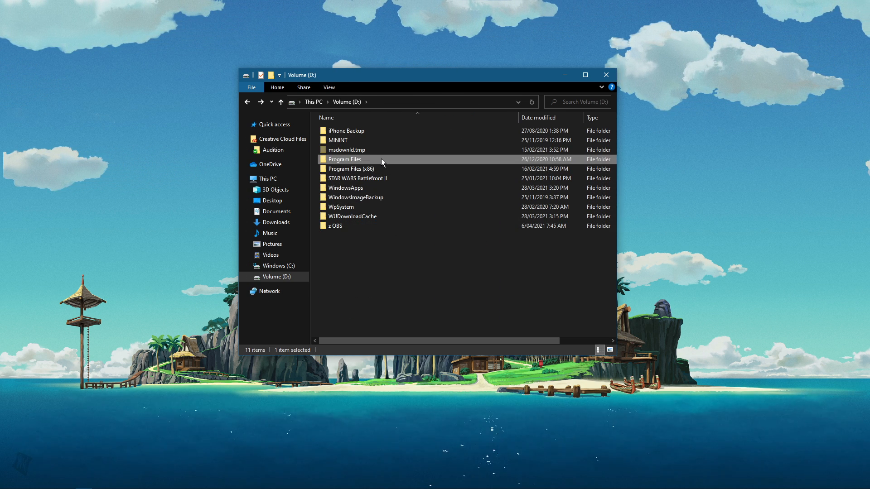
pyautogui.doubleClick(344, 159)
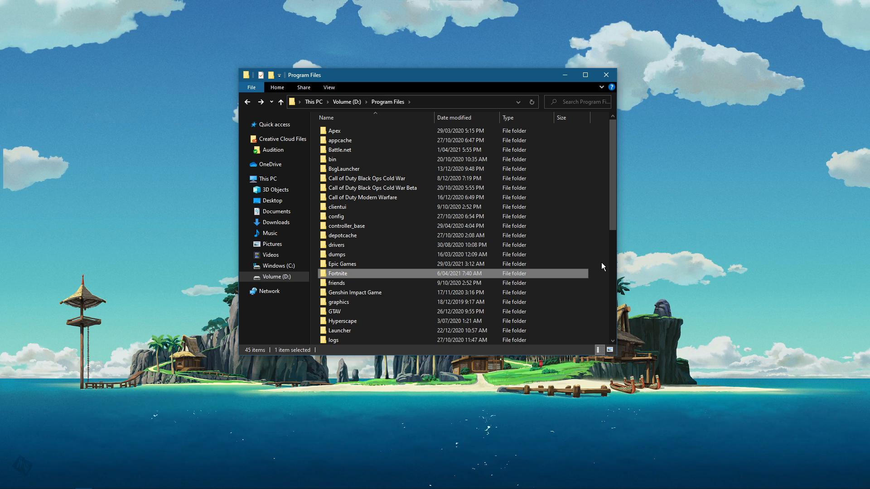
pyautogui.doubleClick(337, 273)
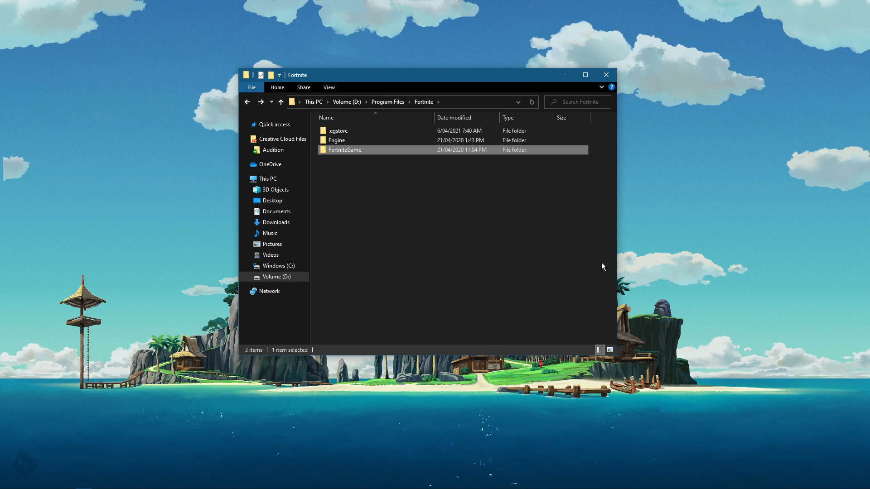
pyautogui.doubleClick(344, 150)
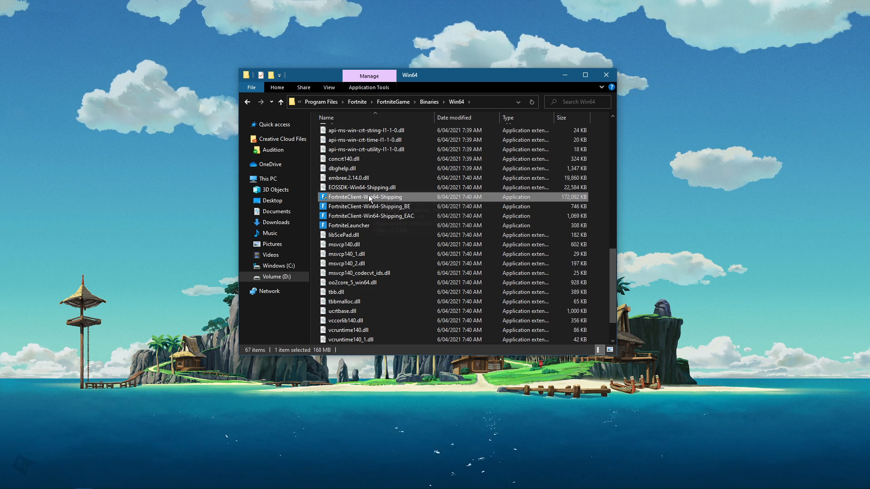
pyautogui.rightClick(366, 197)
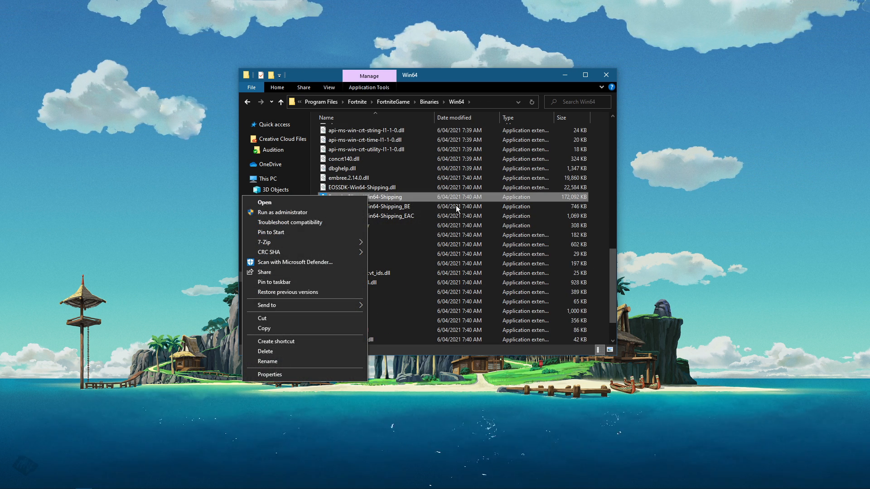
pyautogui.moveTo(566, 202)
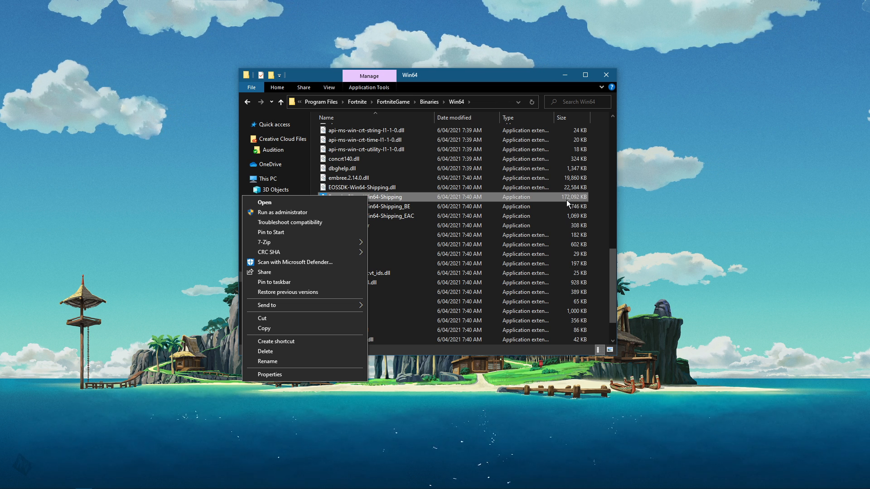
# Enable Disable fullscreen optimizations and Run as administrator in FortniteClient-Win64-Shipping's compatibility properties
pyautogui.click(269, 375)
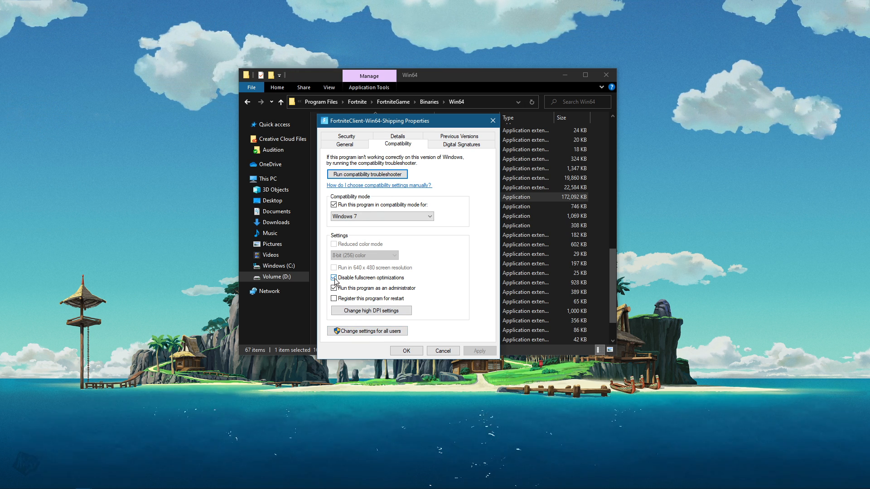
pyautogui.click(333, 288)
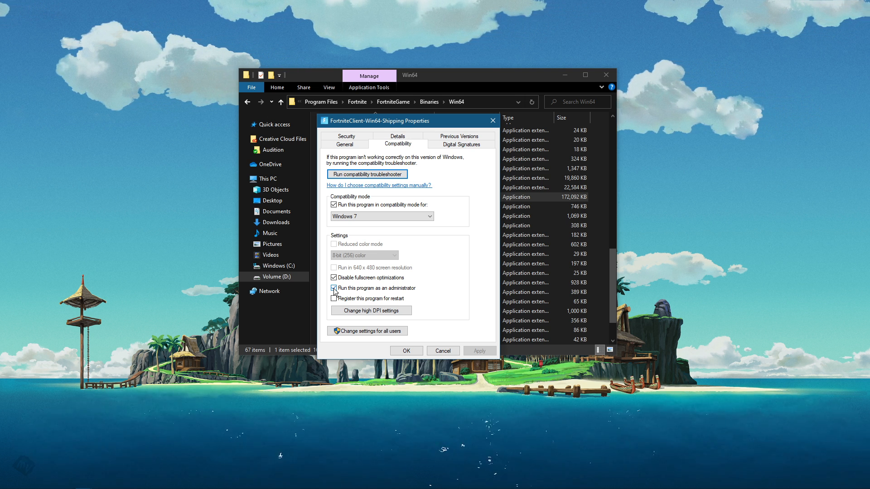
pyautogui.click(333, 288)
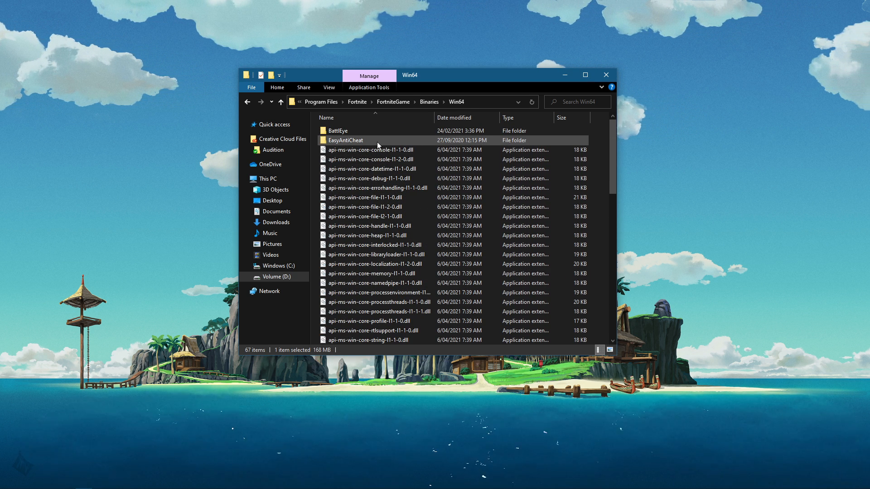
# Launch the EasyAntiCheat setup from its folder and choose Repair Service
pyautogui.doubleClick(345, 140)
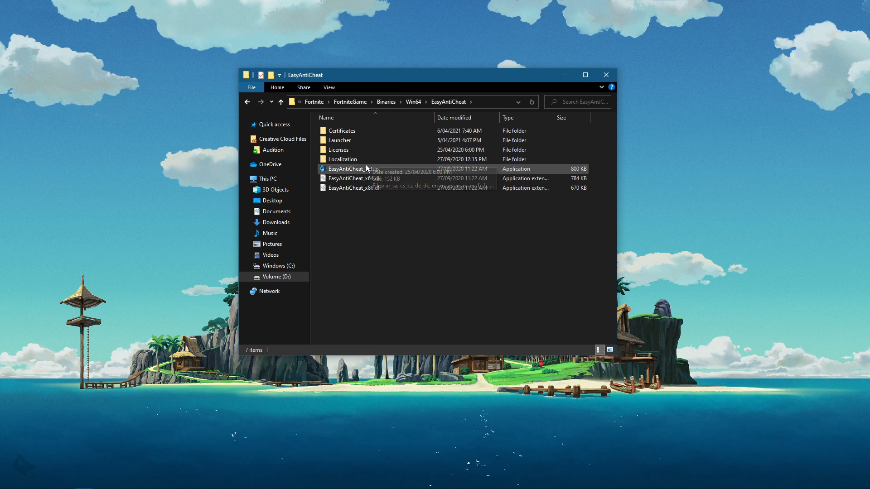
pyautogui.doubleClick(353, 169)
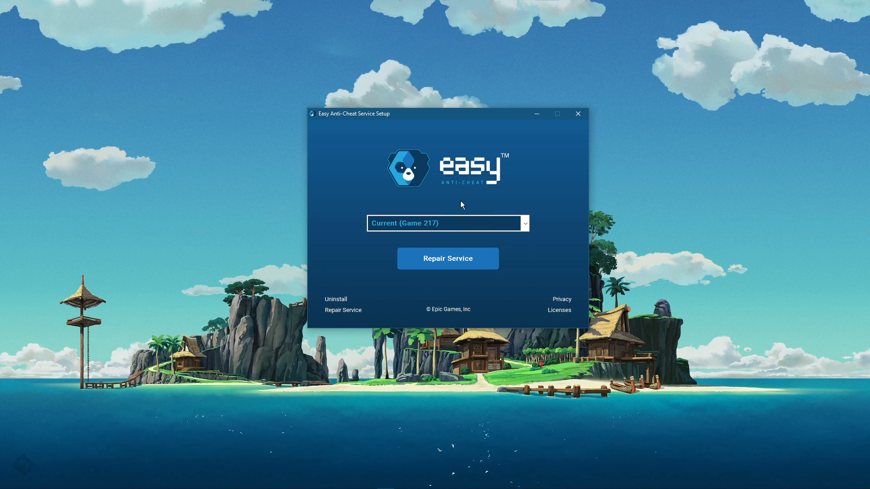
pyautogui.click(447, 259)
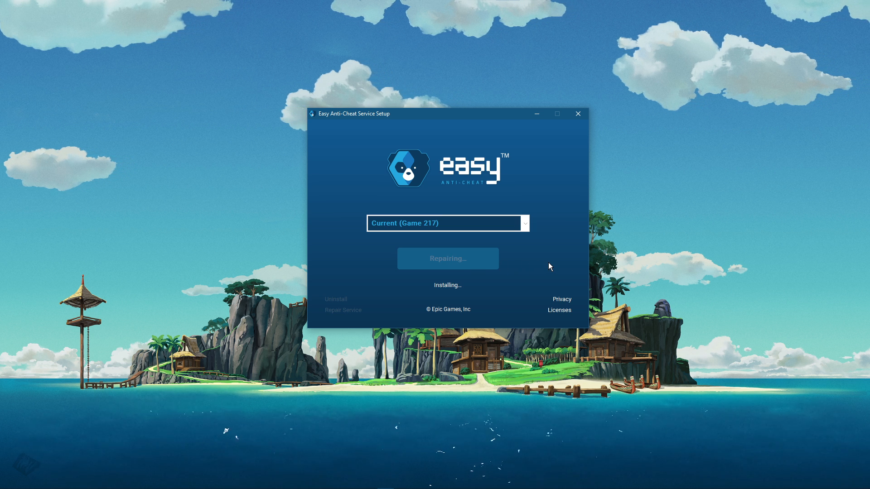